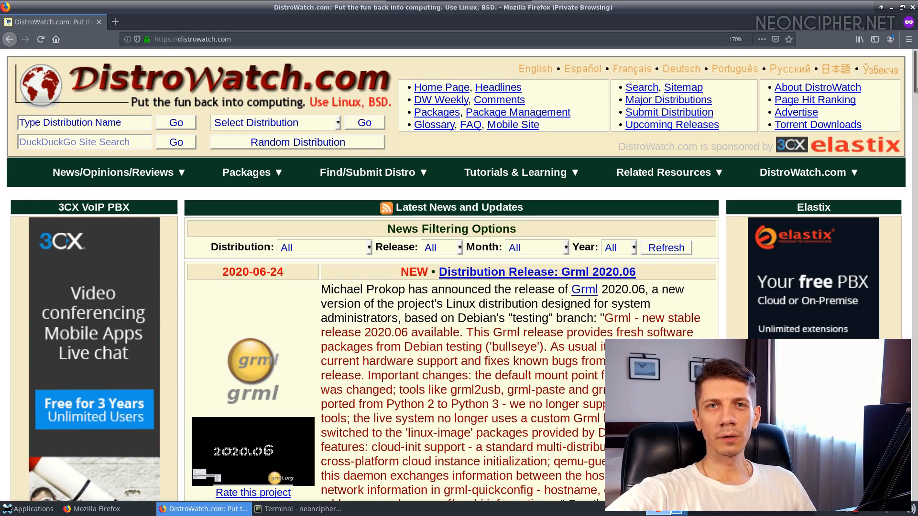
Scroll DistroWatch to the Page Hit Ranking table led by MX Linux
{"action": "scroll", "scroll_direction": "down", "scroll_amount": 3}
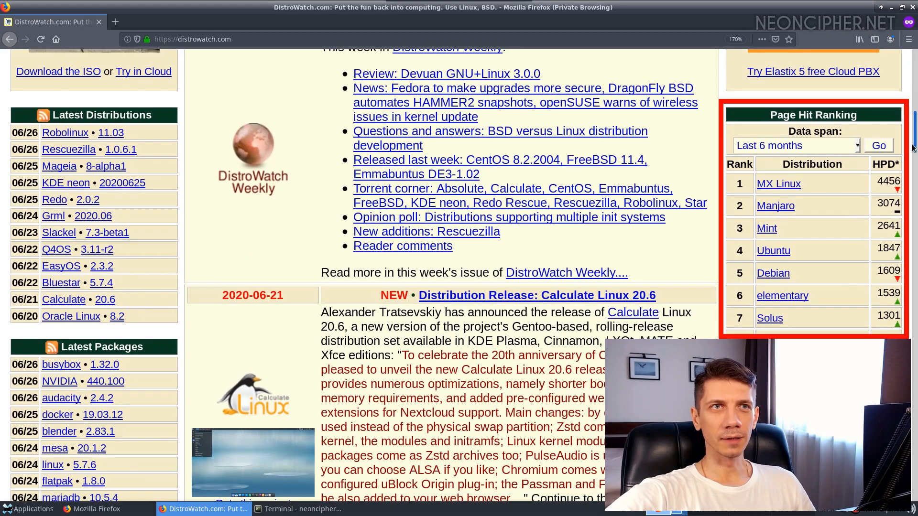
{"action": "mouse_move", "coordinate": [805, 256]}
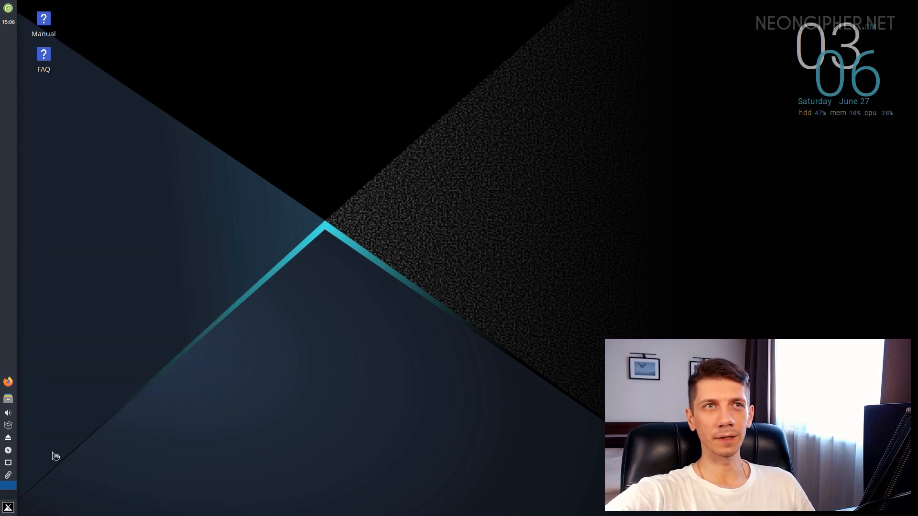
Run top on MX Linux to read about 442.7 MiB used and 97.5% CPU idle
{"action": "type", "text": "t"}
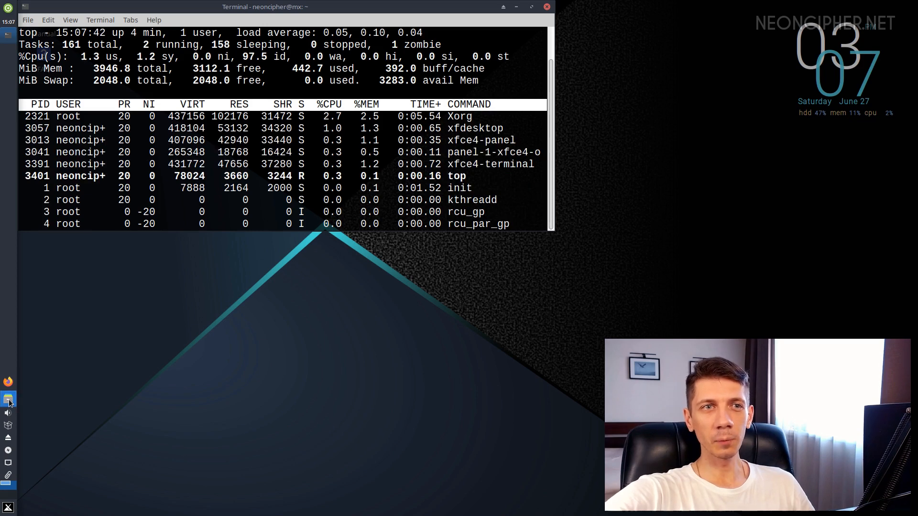
{"action": "left_click", "coordinate": [8, 399]}
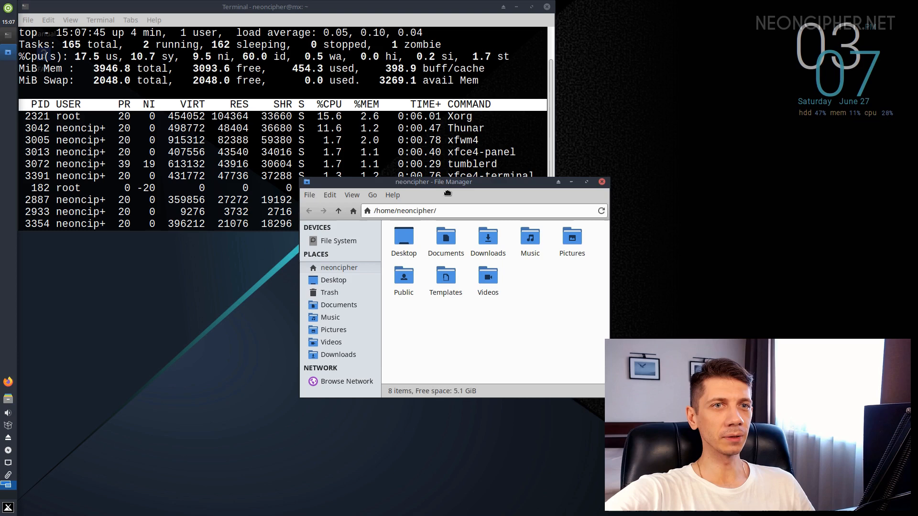
{"action": "left_click_drag", "start_coordinate": [447, 182], "coordinate": [462, 211]}
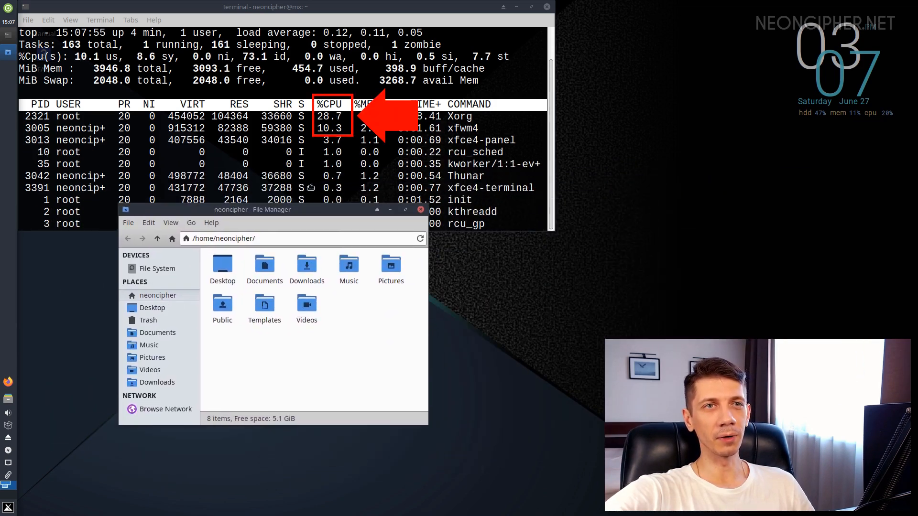
{"action": "left_click_drag", "start_coordinate": [252, 210], "coordinate": [183, 262]}
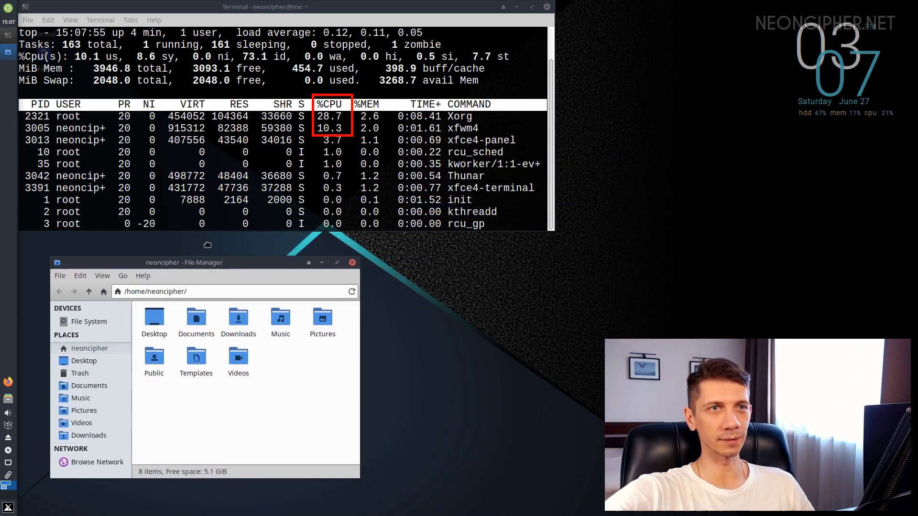
{"action": "left_click_drag", "start_coordinate": [183, 263], "coordinate": [332, 196]}
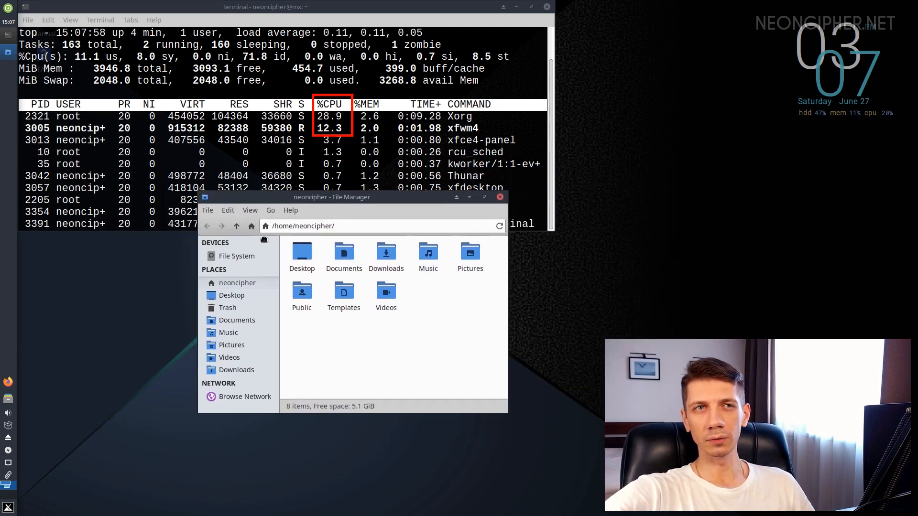
{"action": "left_click_drag", "start_coordinate": [332, 196], "coordinate": [471, 183]}
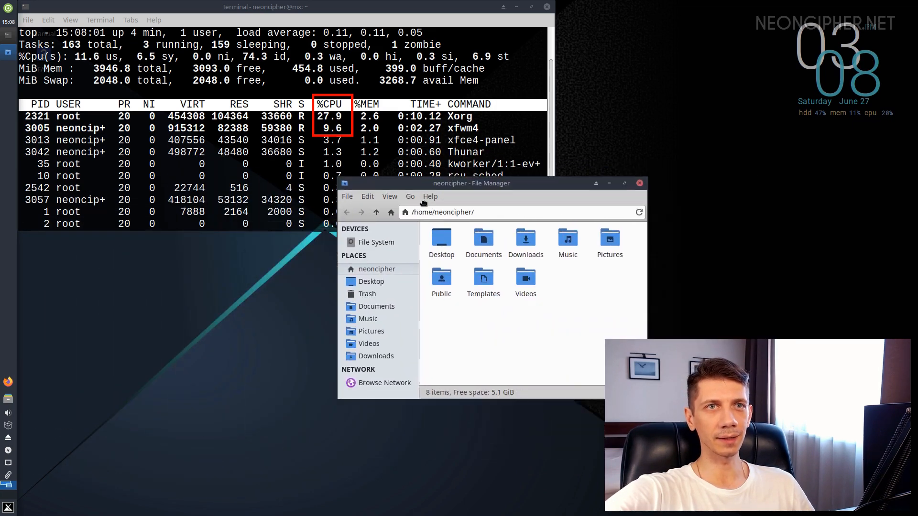
{"action": "left_click_drag", "start_coordinate": [472, 183], "coordinate": [569, 206]}
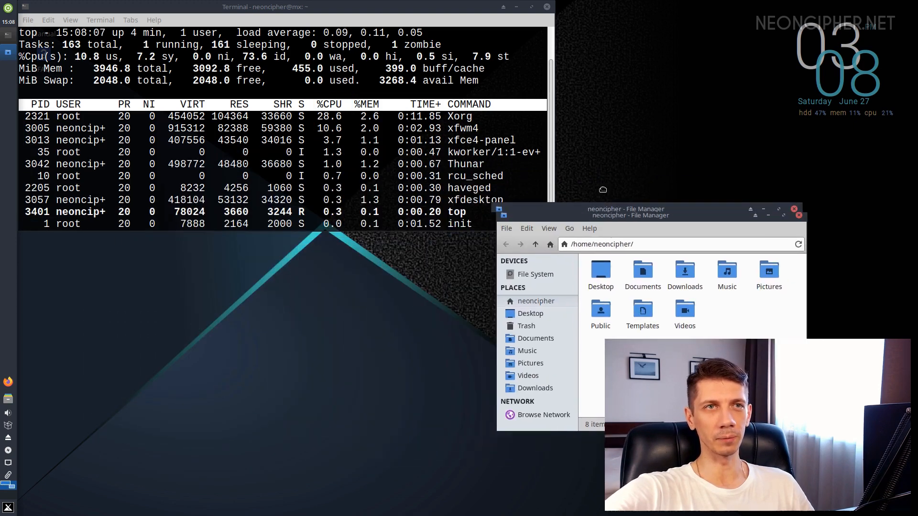
{"action": "left_click_drag", "start_coordinate": [627, 209], "coordinate": [597, 209]}
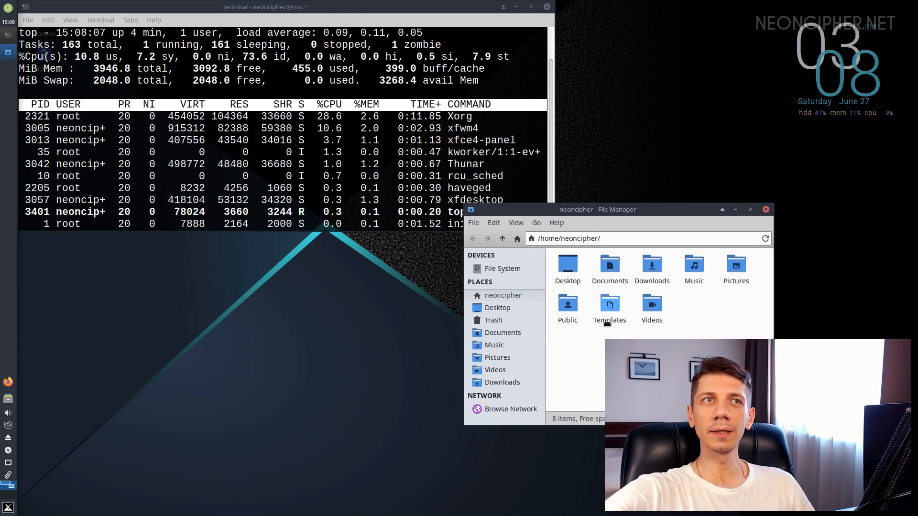
{"action": "left_click", "coordinate": [610, 306]}
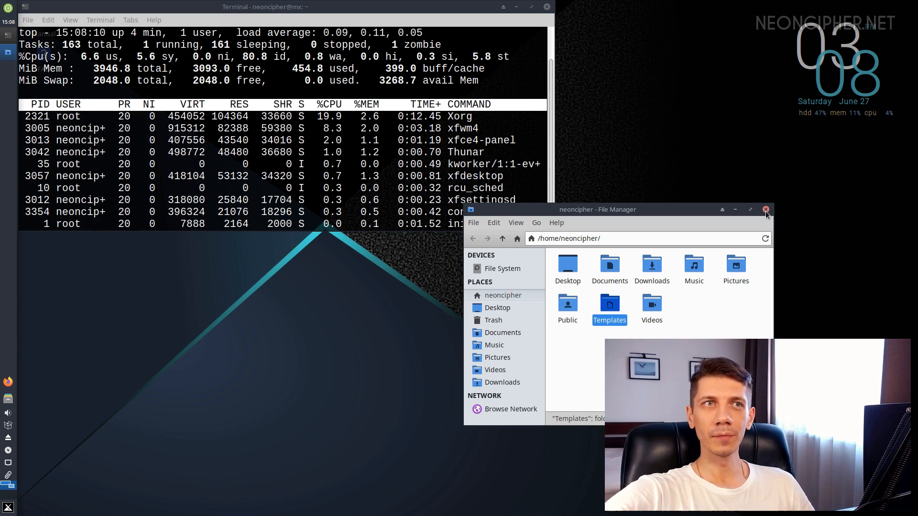
{"action": "left_click", "coordinate": [766, 209]}
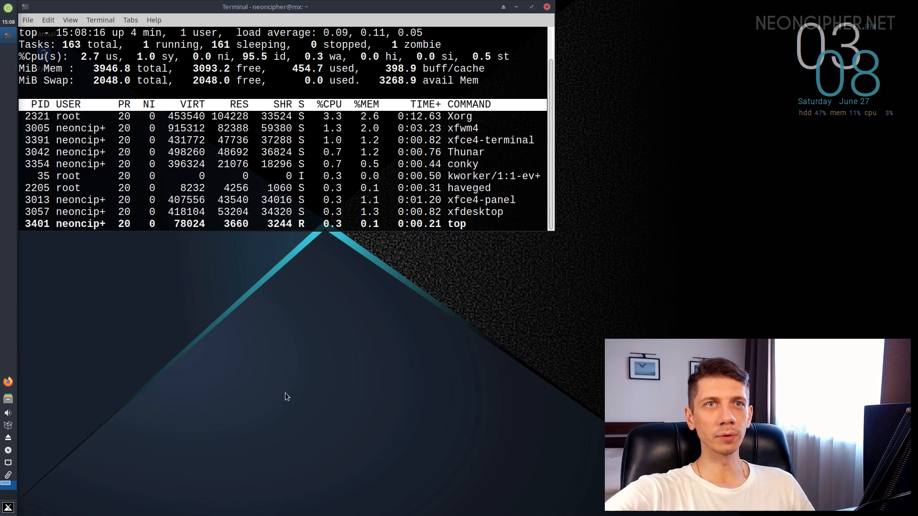
Launch Transmission from the applications menu and drag its window around while watching top
{"action": "left_click", "coordinate": [8, 507]}
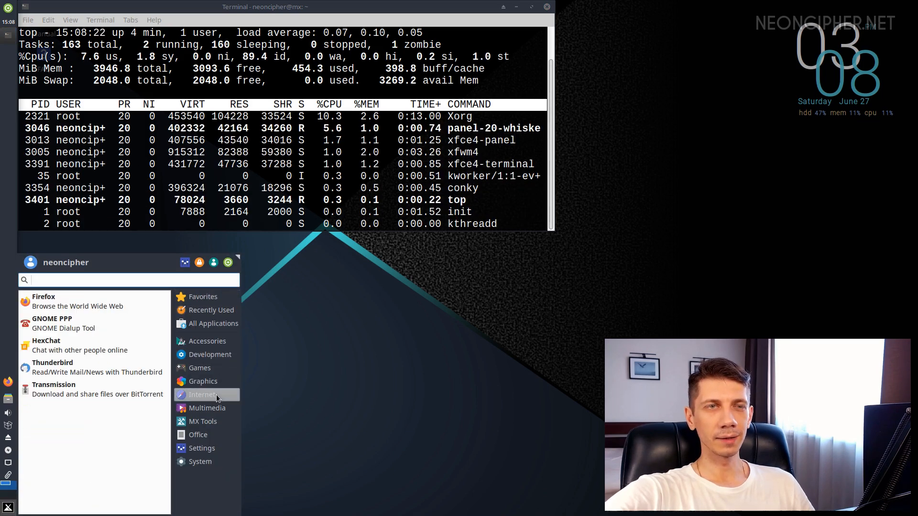
{"action": "left_click", "coordinate": [54, 385]}
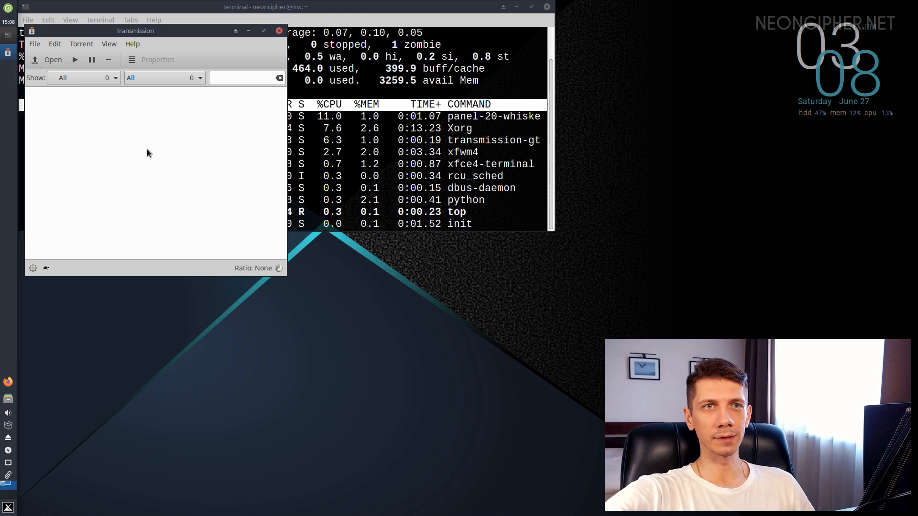
{"action": "left_click_drag", "start_coordinate": [135, 30], "coordinate": [522, 127]}
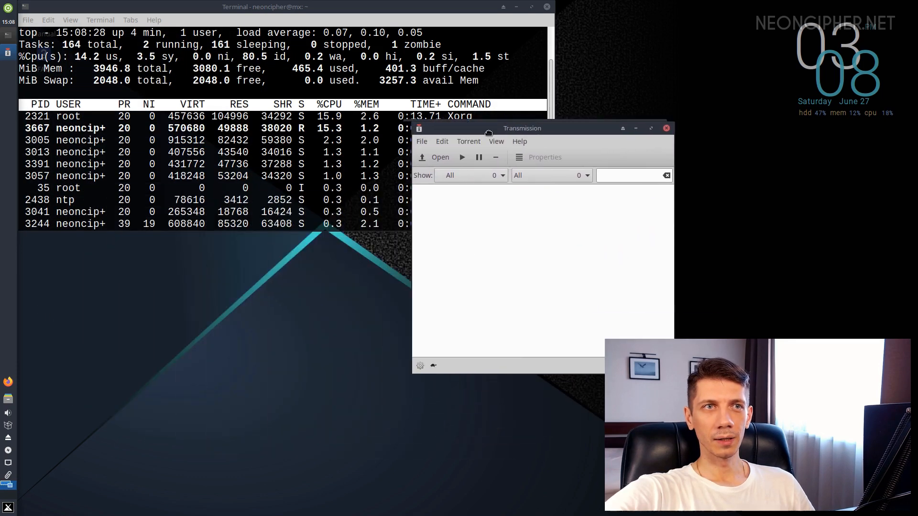
{"action": "left_click_drag", "start_coordinate": [521, 127], "coordinate": [187, 235]}
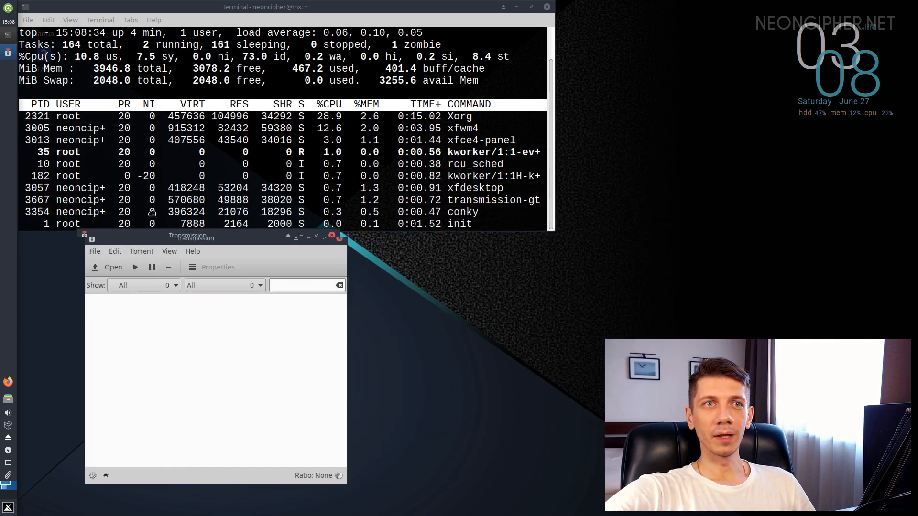
{"action": "left_click_drag", "start_coordinate": [188, 237], "coordinate": [418, 225]}
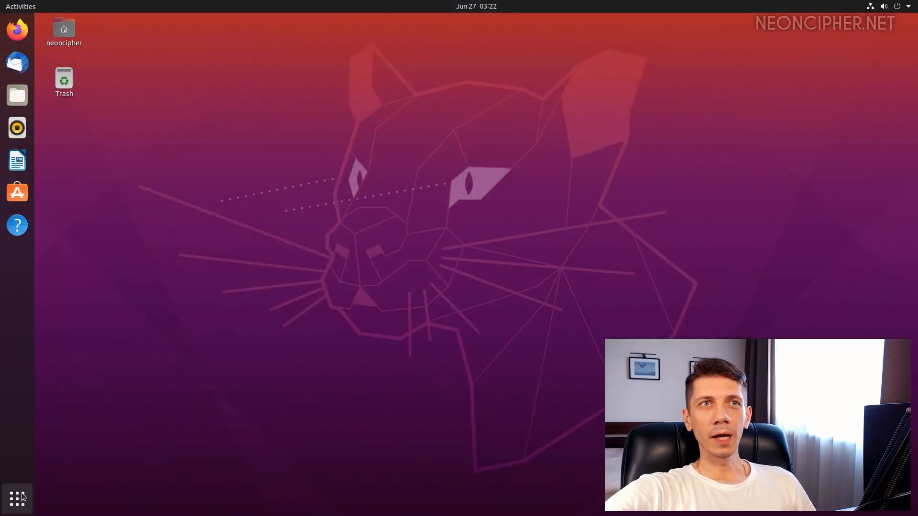
Open a terminal at the top left, run top, and highlight the MiB Mem line
{"action": "type", "text": "ter"}
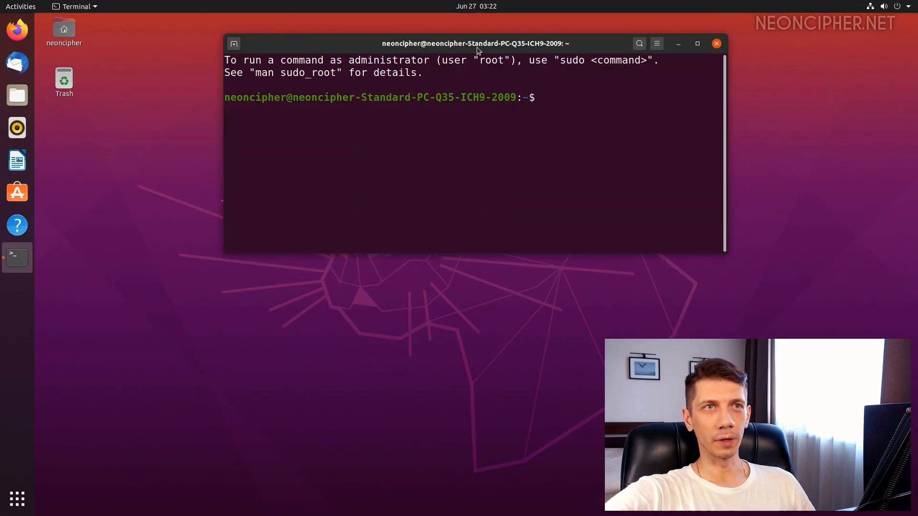
{"action": "left_click_drag", "start_coordinate": [474, 43], "coordinate": [290, 28]}
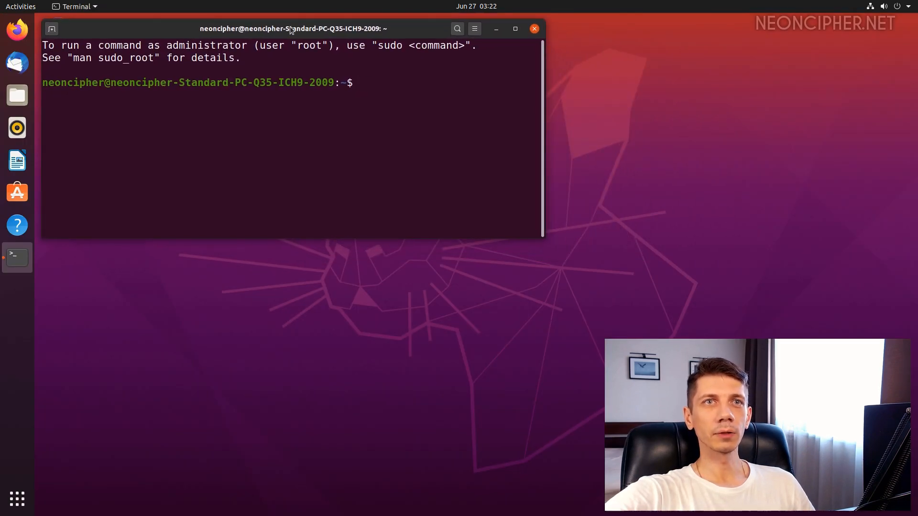
{"action": "type", "text": "top"}
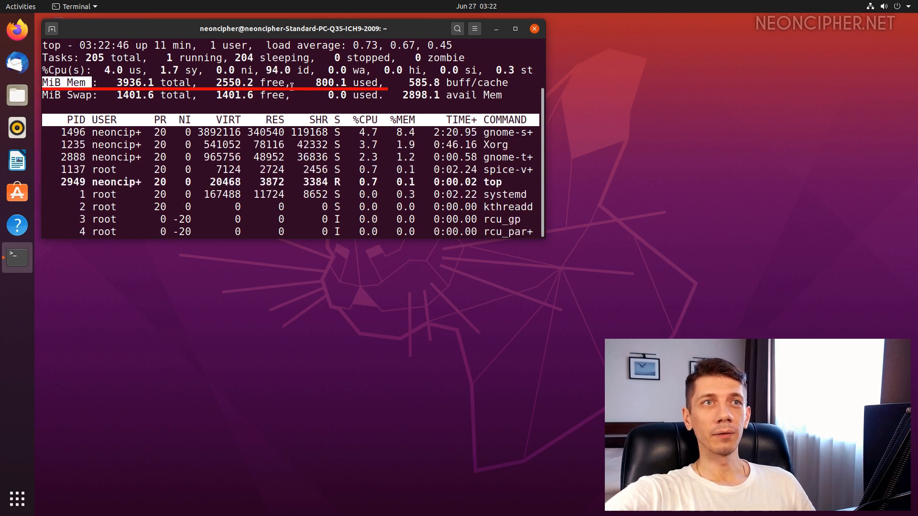
{"action": "double_click", "coordinate": [331, 82]}
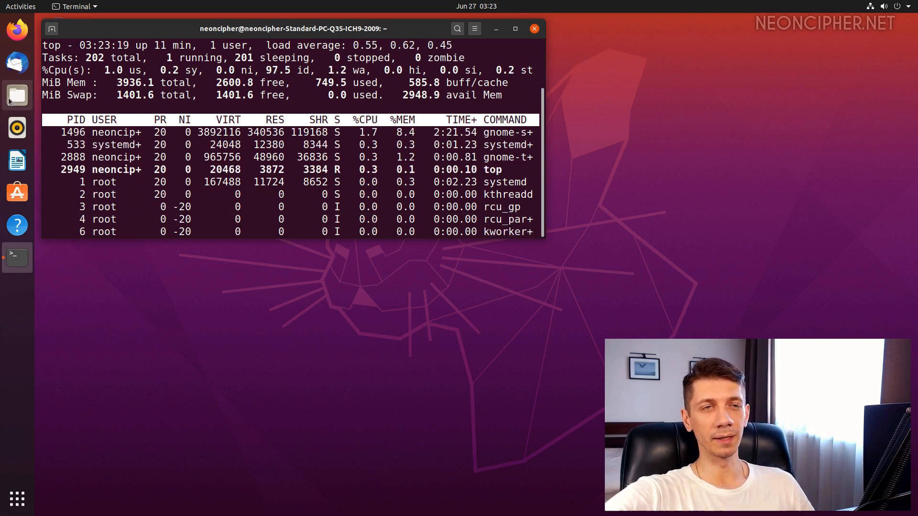
Open Files at Home, drag its window around while top shows CPU, then close it
{"action": "left_click", "coordinate": [16, 94]}
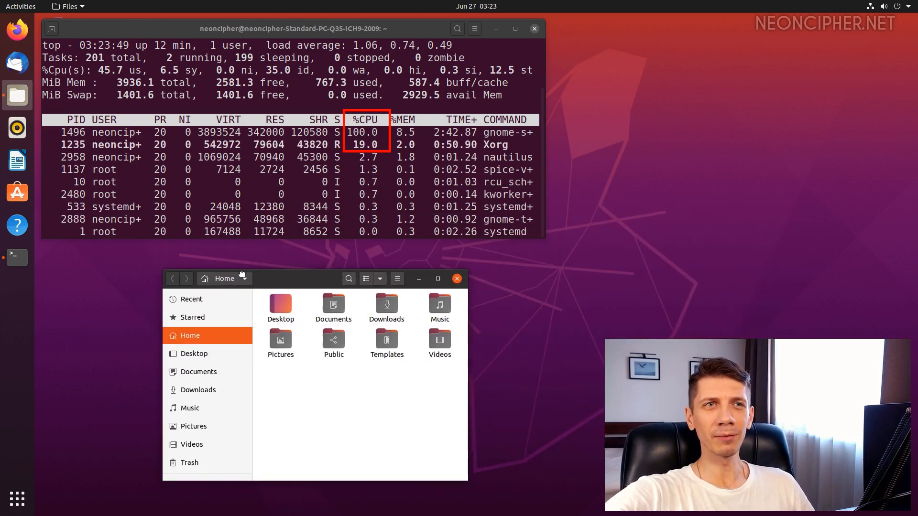
{"action": "left_click_drag", "start_coordinate": [242, 278], "coordinate": [479, 189]}
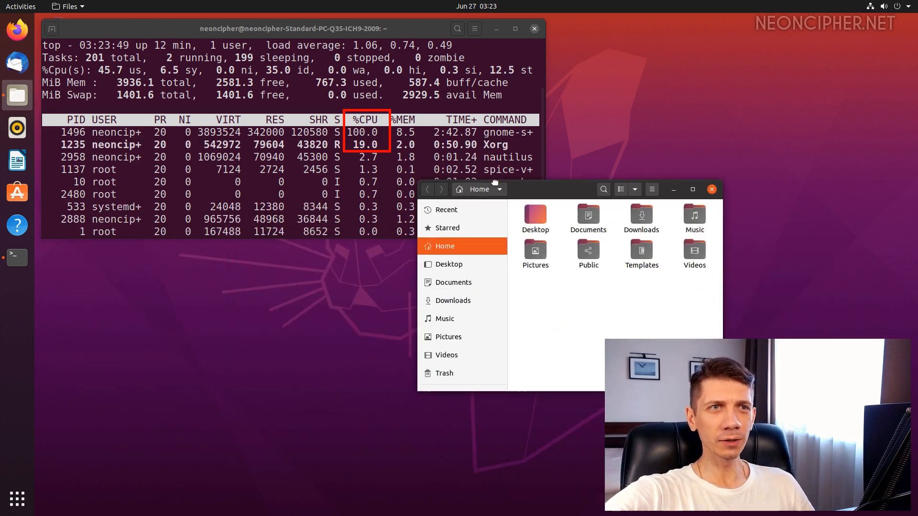
{"action": "left_click_drag", "start_coordinate": [479, 190], "coordinate": [449, 269]}
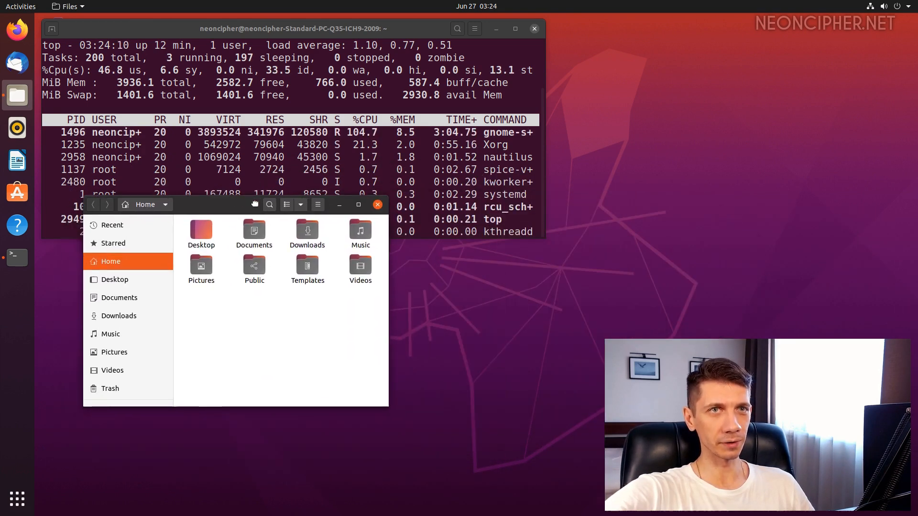
{"action": "left_click_drag", "start_coordinate": [234, 204], "coordinate": [296, 212]}
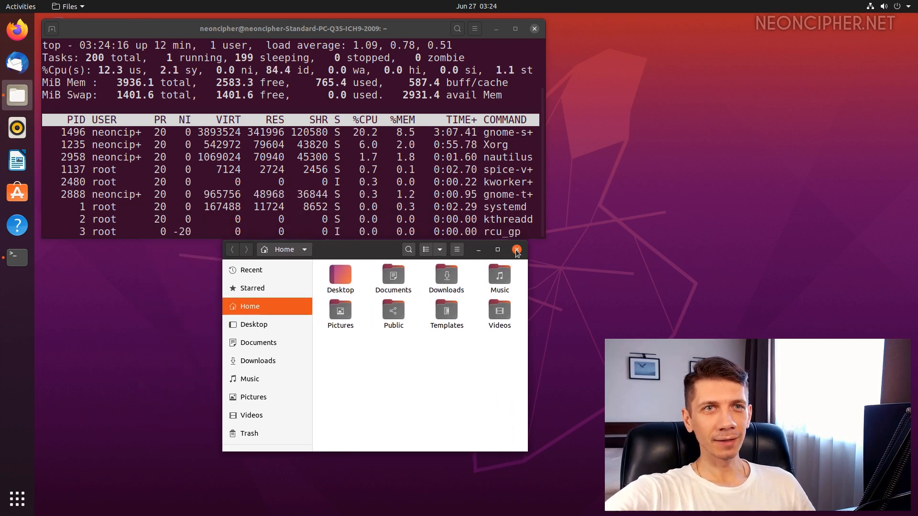
{"action": "left_click", "coordinate": [516, 249]}
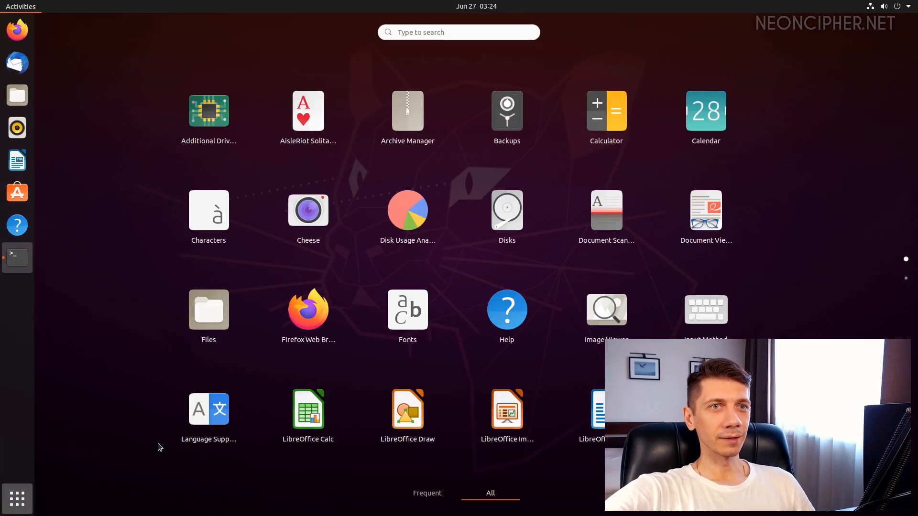
Launch Transmission via search, drag its window right while top shows CPU, then close it
{"action": "type", "text": "trl"}
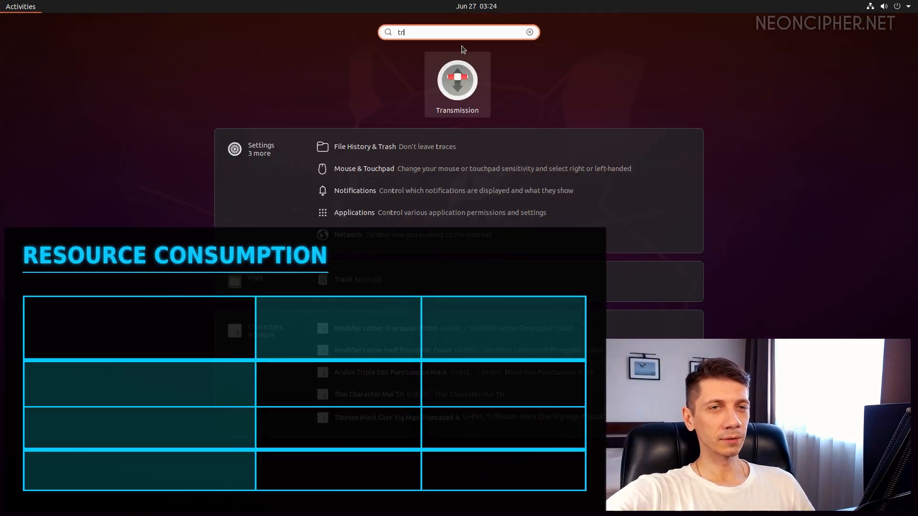
{"action": "left_click", "coordinate": [457, 80]}
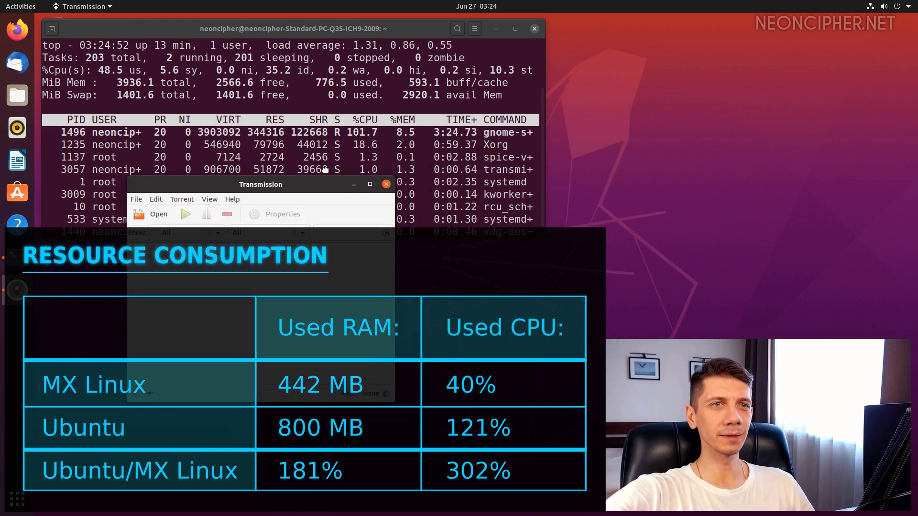
{"action": "left_click_drag", "start_coordinate": [261, 184], "coordinate": [592, 208]}
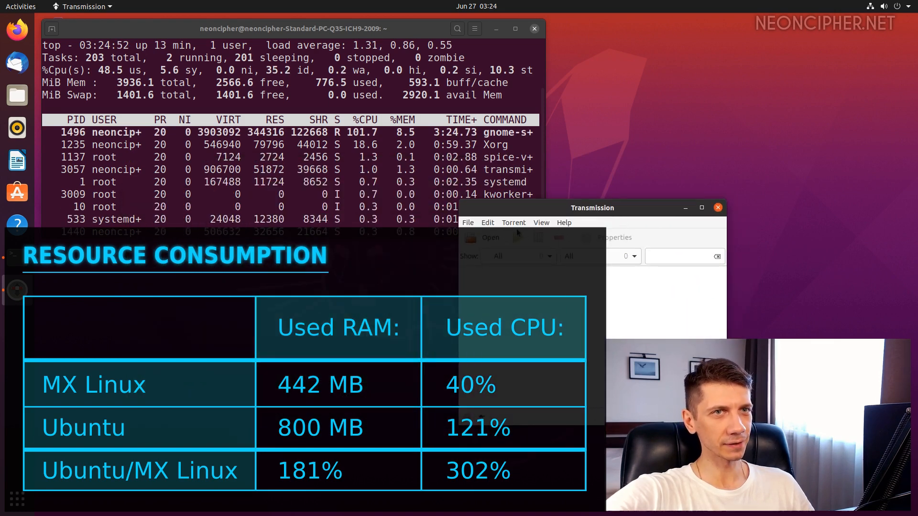
{"action": "left_click", "coordinate": [718, 208]}
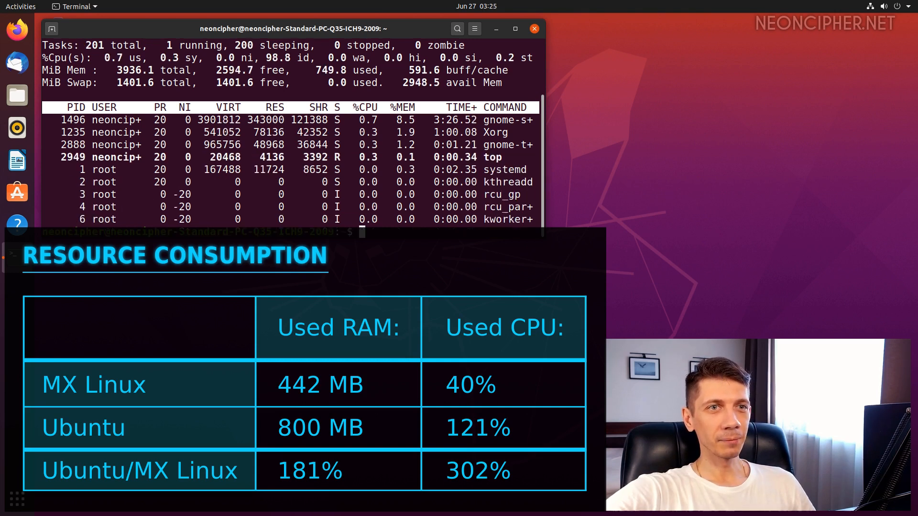
Close the terminal window running top, leaving the empty Ubuntu desktop
{"action": "left_click", "coordinate": [534, 28]}
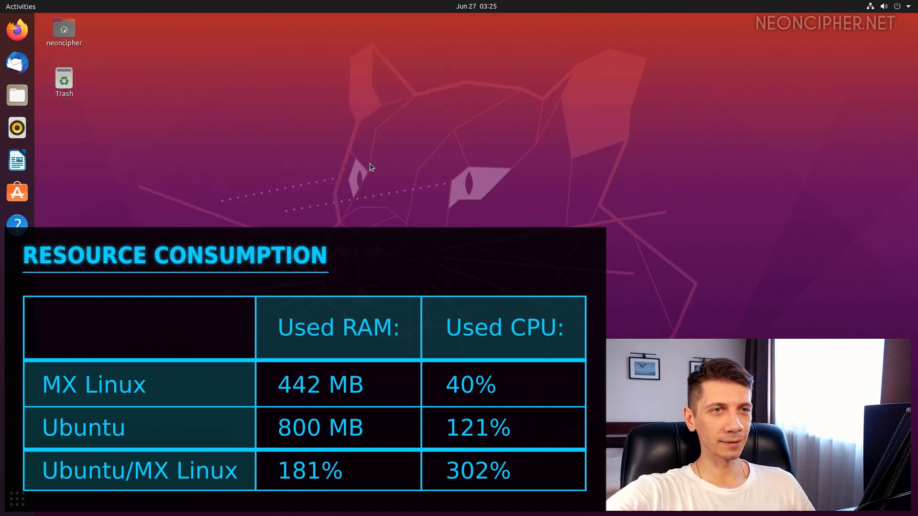
{"action": "mouse_move", "coordinate": [511, 185]}
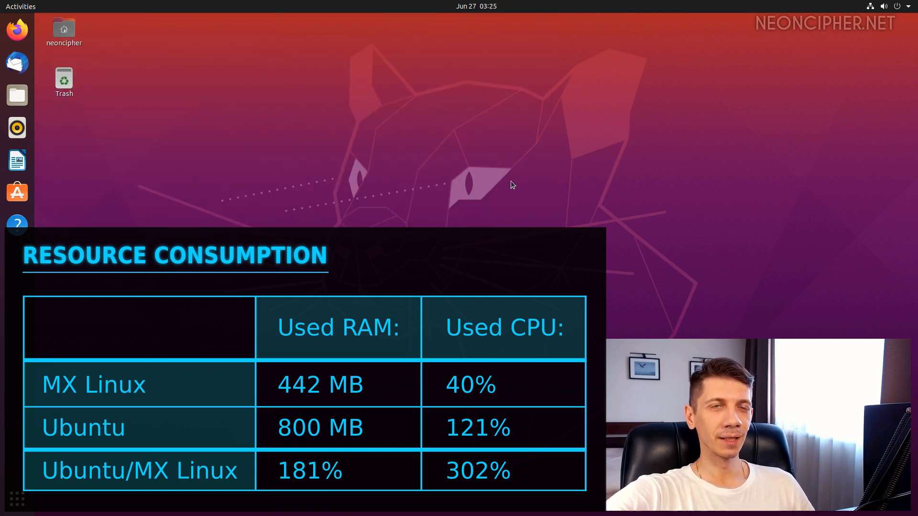
{"action": "mouse_move", "coordinate": [518, 182]}
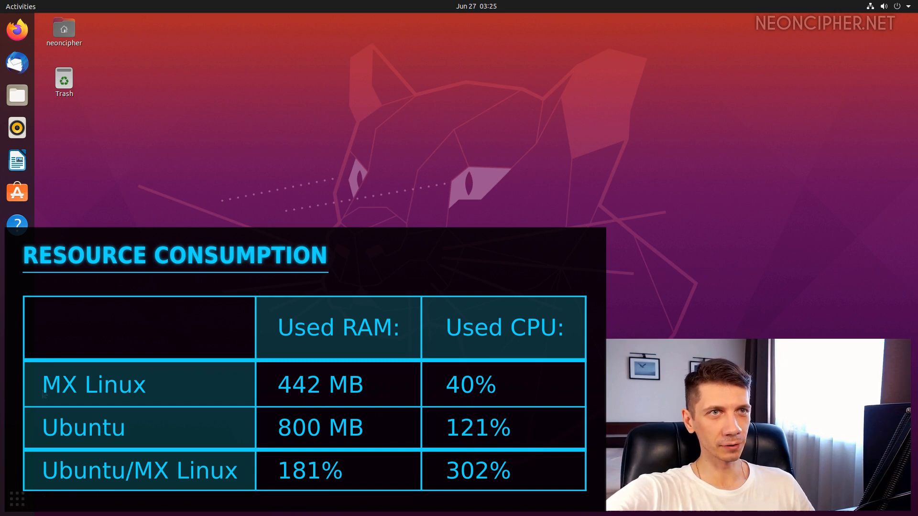
{"action": "mouse_move", "coordinate": [16, 225]}
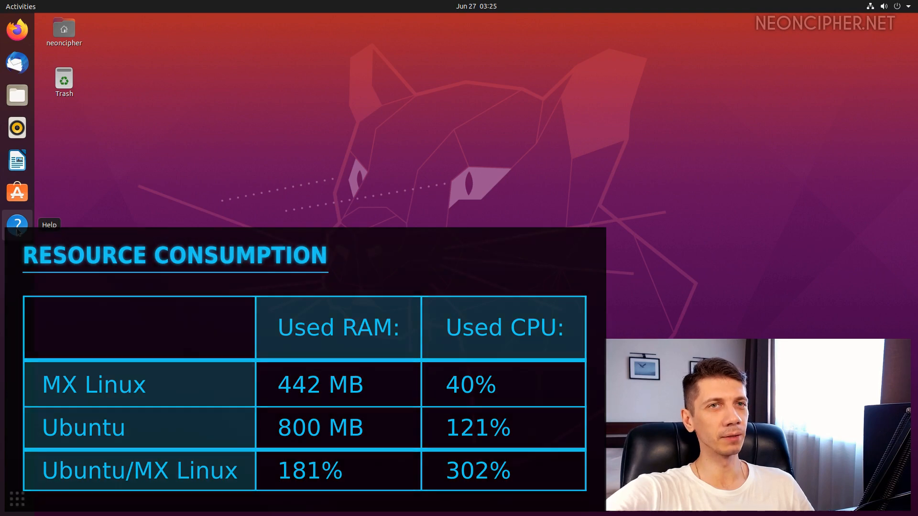